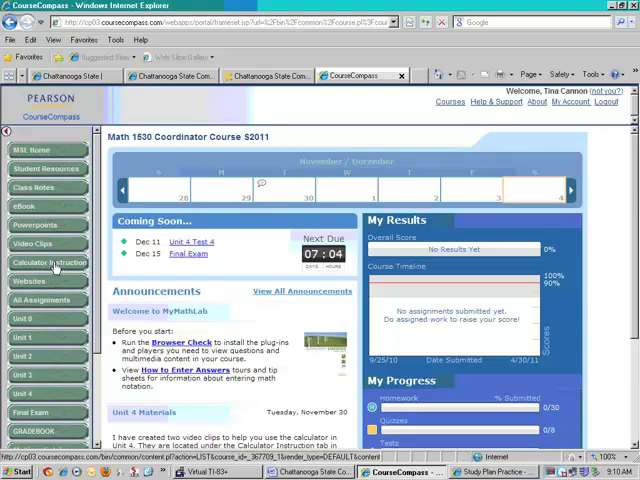
Step: Navigate Calculator Instruction to Unit 1 and load the Parts of a Frequency Distribution PDF
click(48, 262)
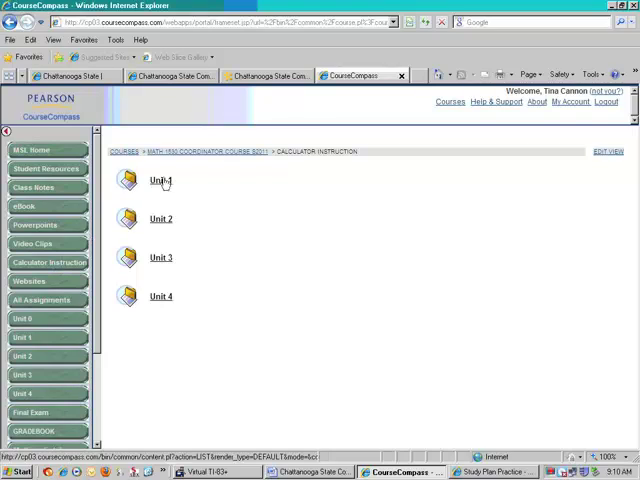
click(160, 180)
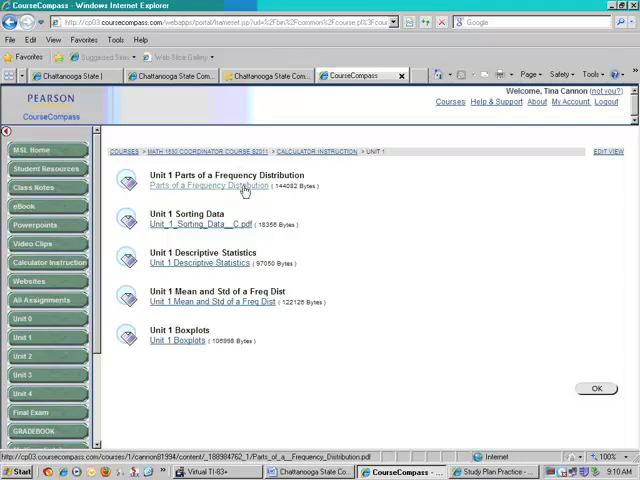
click(212, 186)
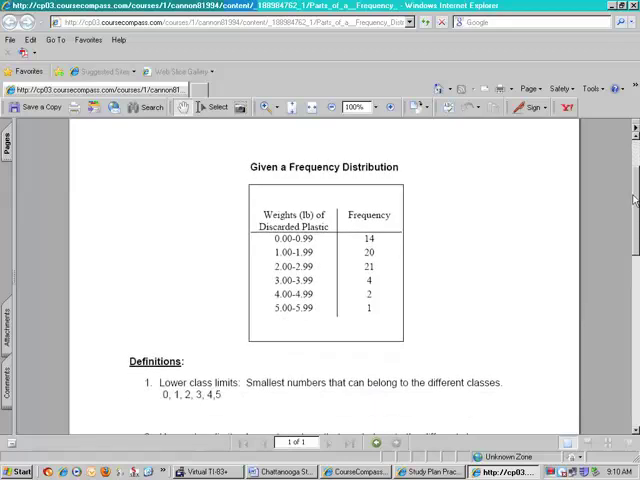
scroll(down, 3)
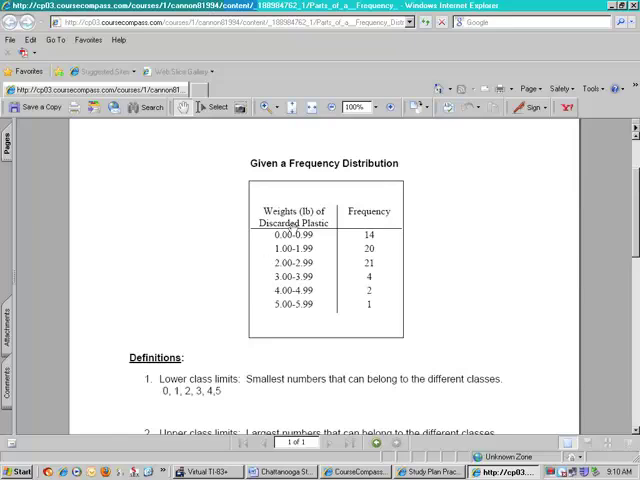
mouse_move(408, 232)
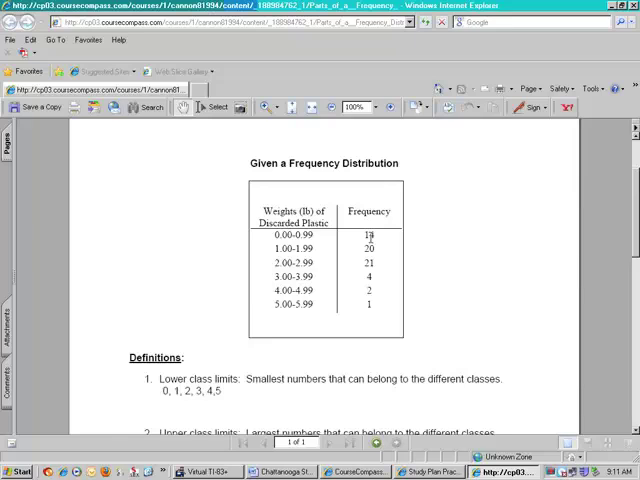
scroll(down, 3)
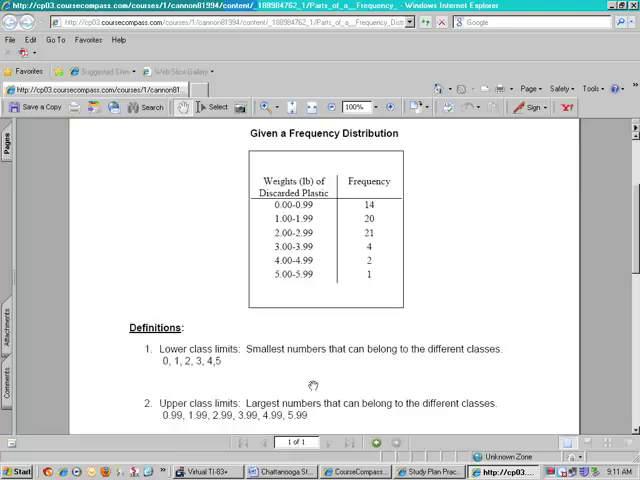
Step: Launch the Virtual TI-83+ emulator from the taskbar over the handout
scroll(down, 3)
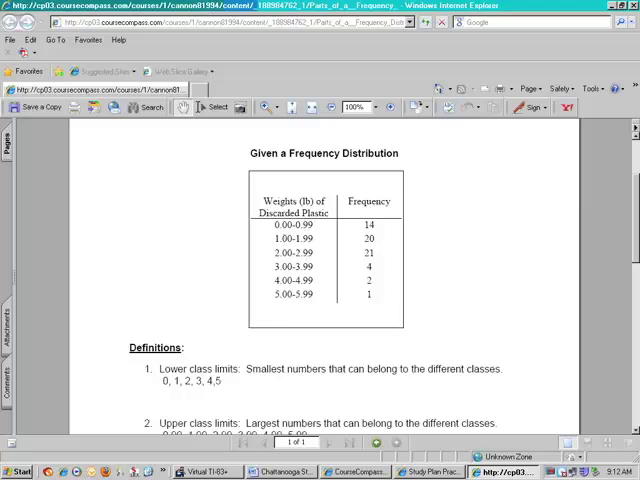
click(196, 472)
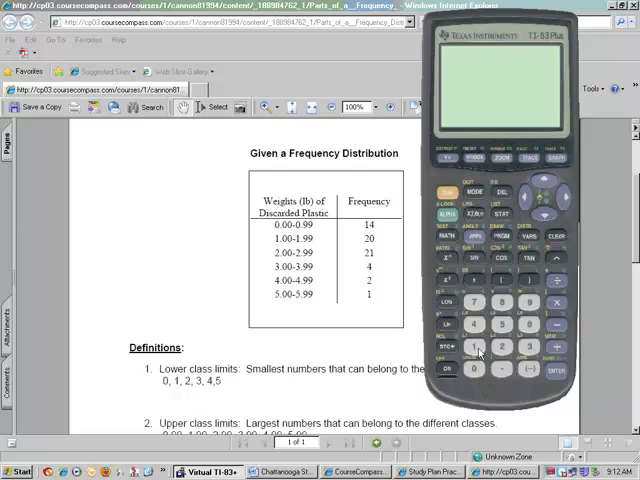
Step: Compute .99+1 then halve the answer to get the boundary .995
click(478, 348)
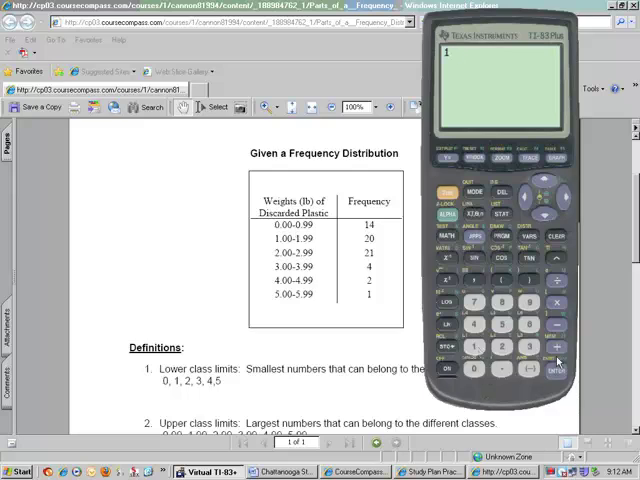
click(548, 304)
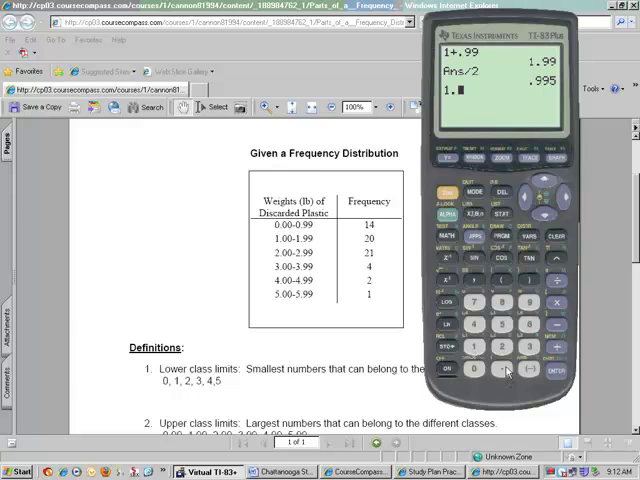
Step: Compute boundaries 1.995, 2.995, 3.995, then .995 minus 1 giving -.005
click(560, 348)
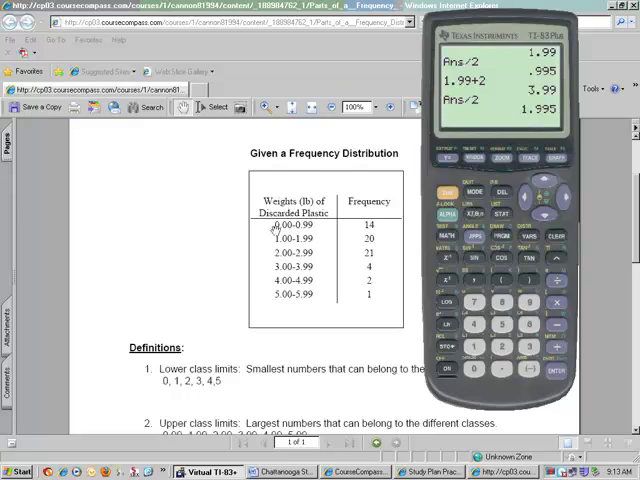
mouse_move(272, 226)
text(.995-1)
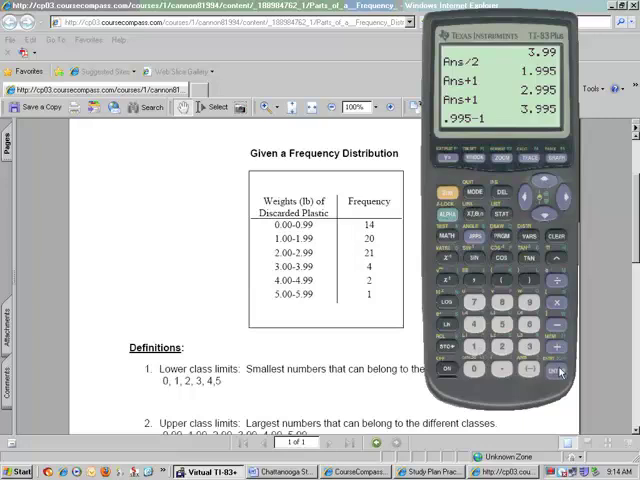
key(Enter)
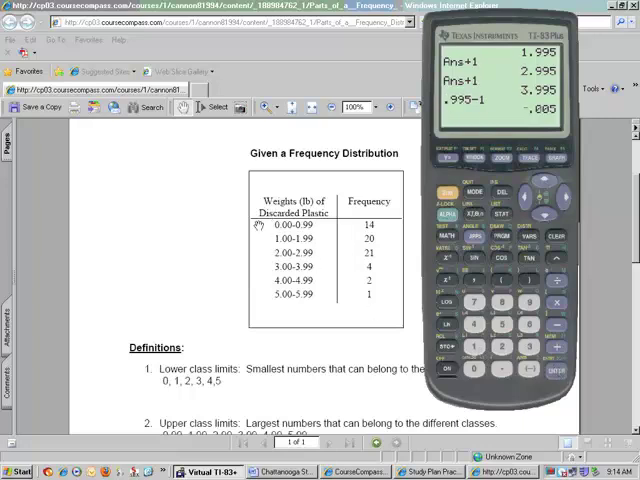
mouse_move(192, 278)
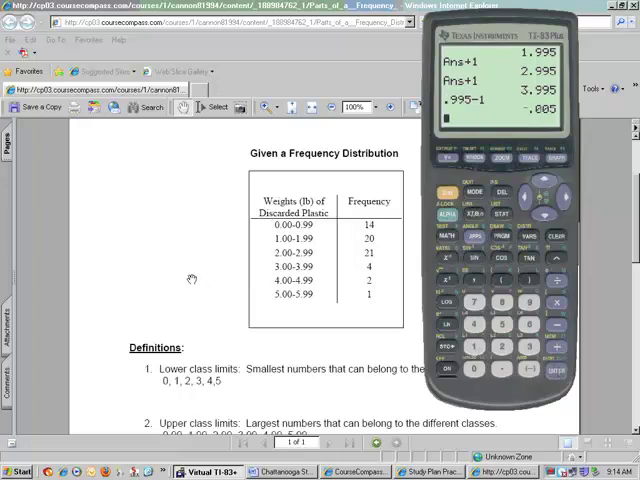
Step: Scroll the handout down to the Class boundaries definition below the table
scroll(down, 3)
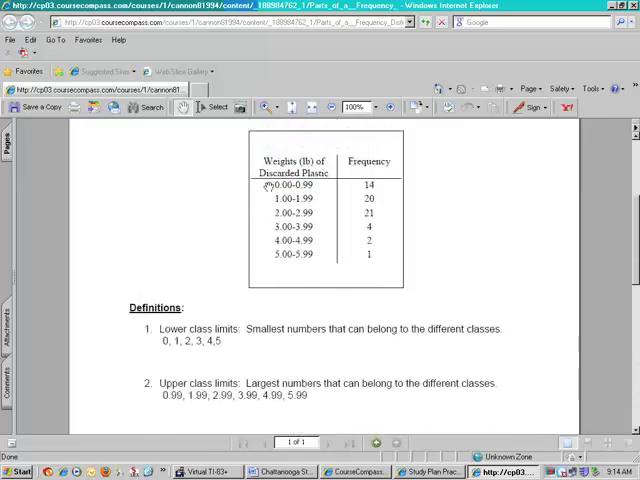
scroll(down, 3)
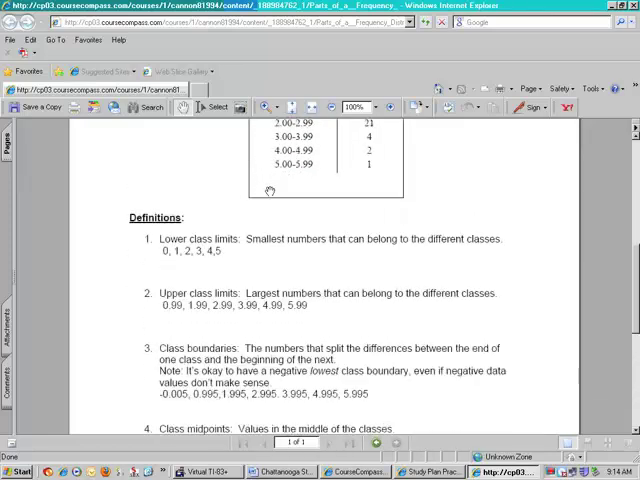
mouse_move(184, 396)
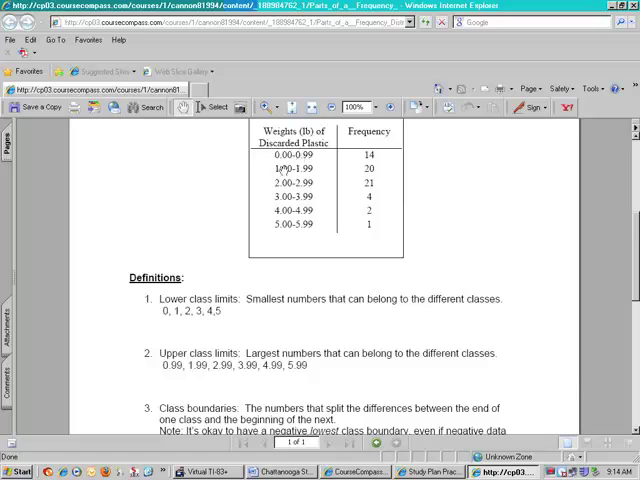
mouse_move(288, 172)
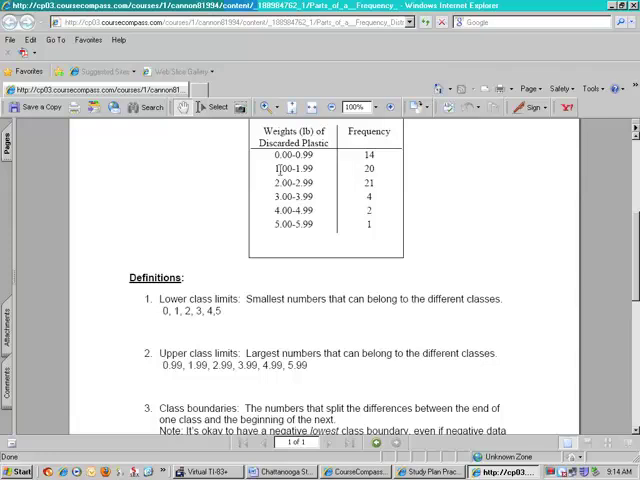
scroll(down, 3)
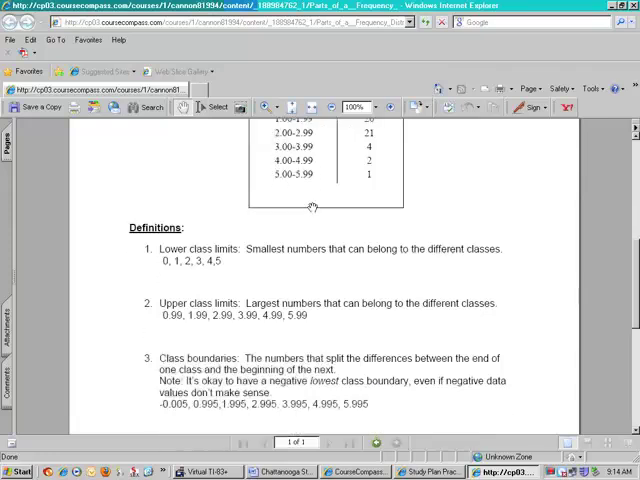
scroll(down, 3)
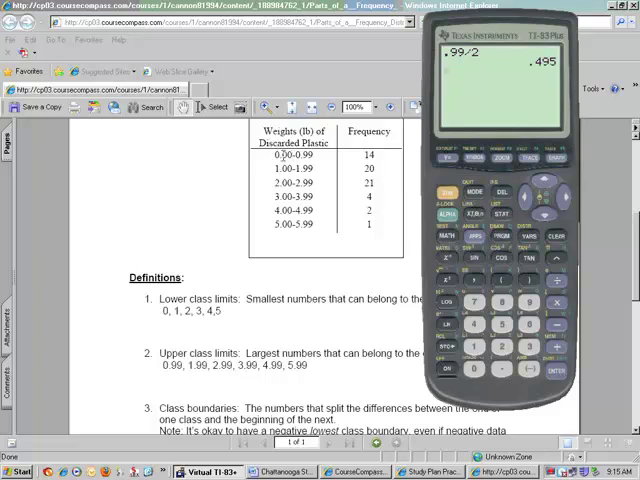
Step: Enter .99 divided by 2 to get the midpoint .495
click(556, 348)
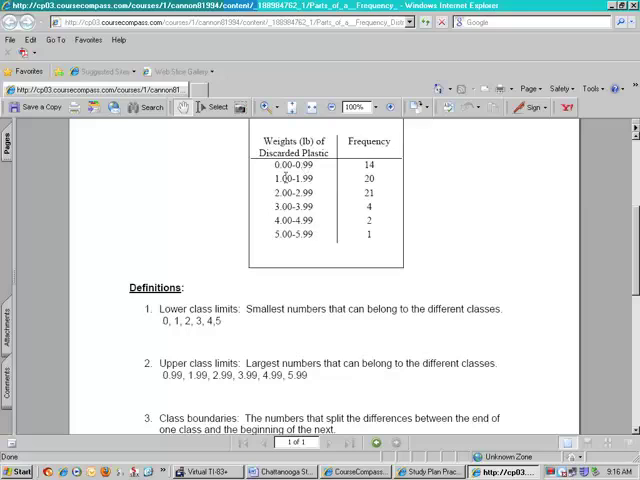
Step: Scroll to the Class midpoints definition listing 0.495, 1.495, 2.495
scroll(down, 3)
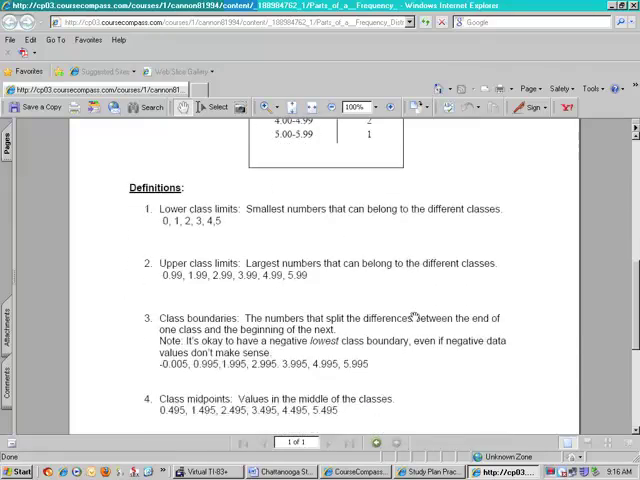
scroll(down, 3)
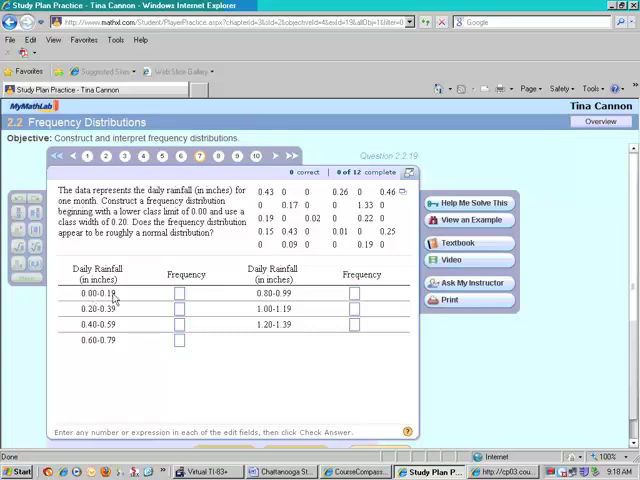
mouse_move(118, 306)
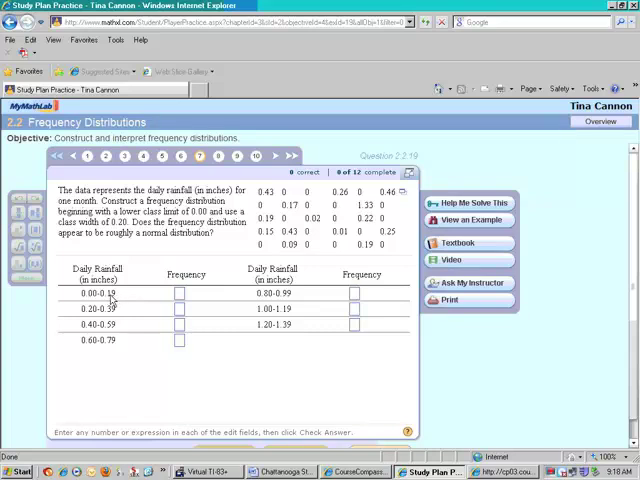
mouse_move(112, 298)
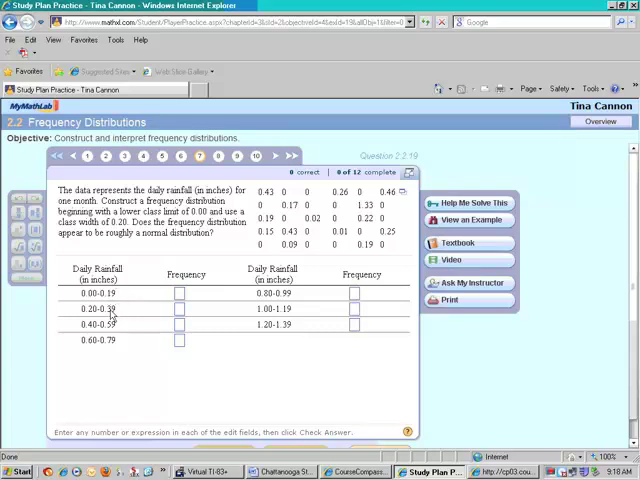
mouse_move(248, 302)
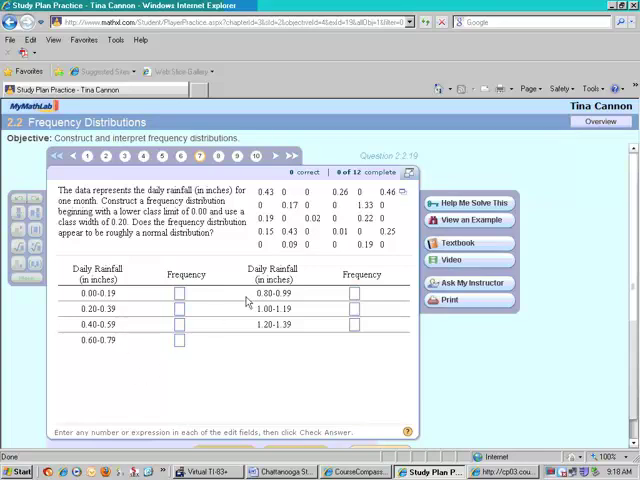
mouse_move(284, 336)
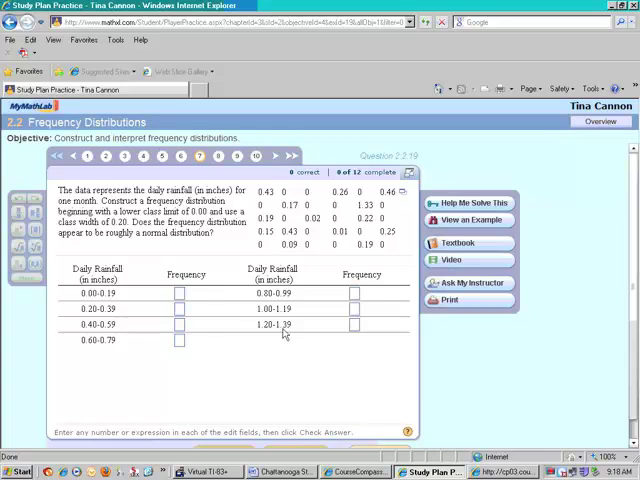